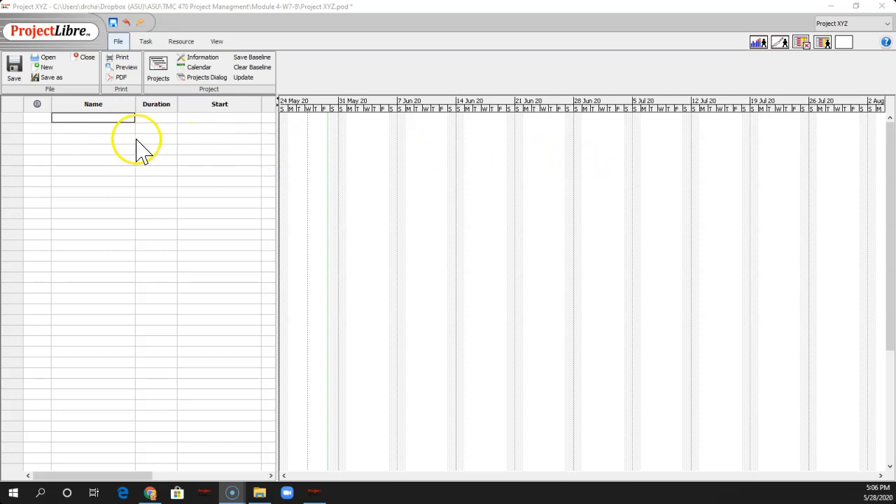
- Enter the first task rows: Project XYZ, Deliverable 1, Task A and Task B
click(93, 117)
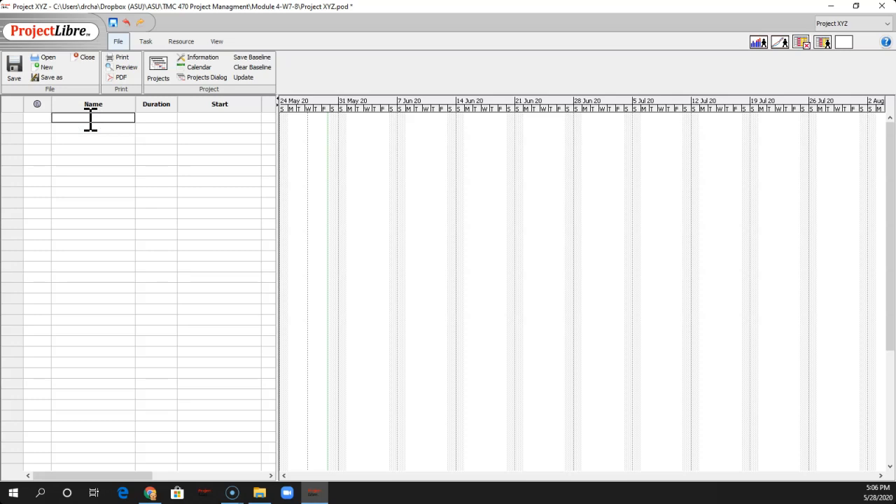
text(Project XYZ)
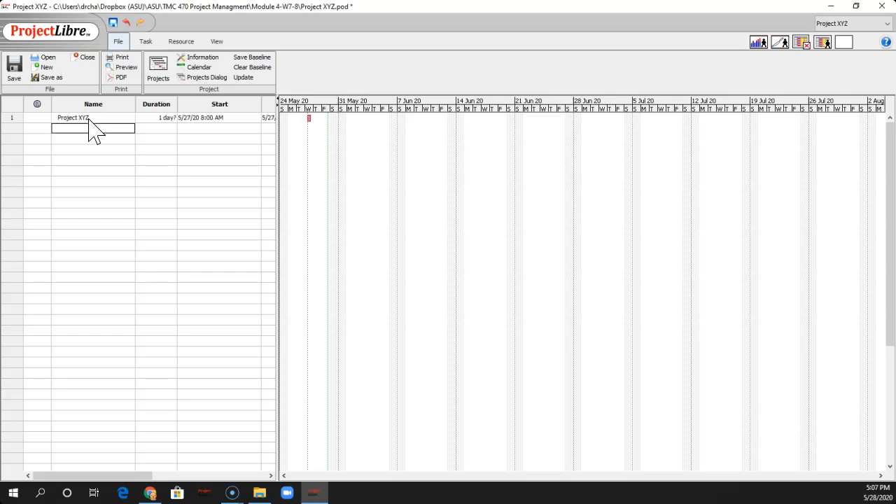
text(Del)
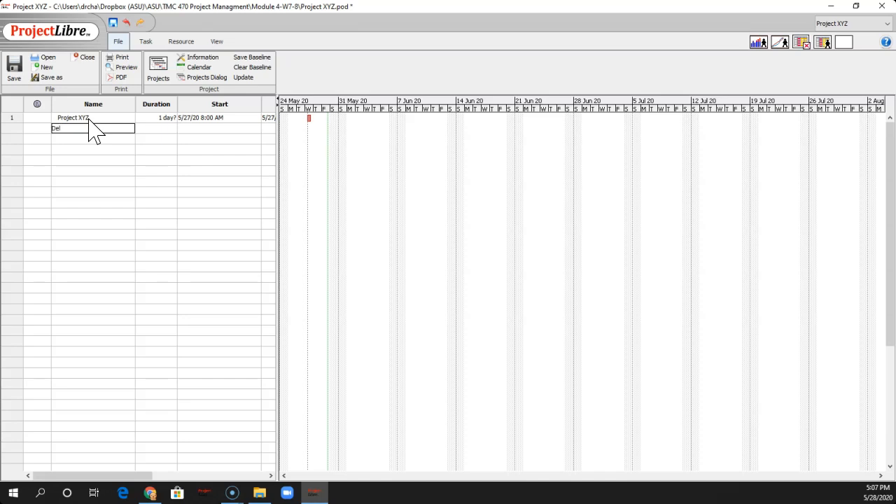
text(Deliverable 1)
click(93, 139)
text(Ta)
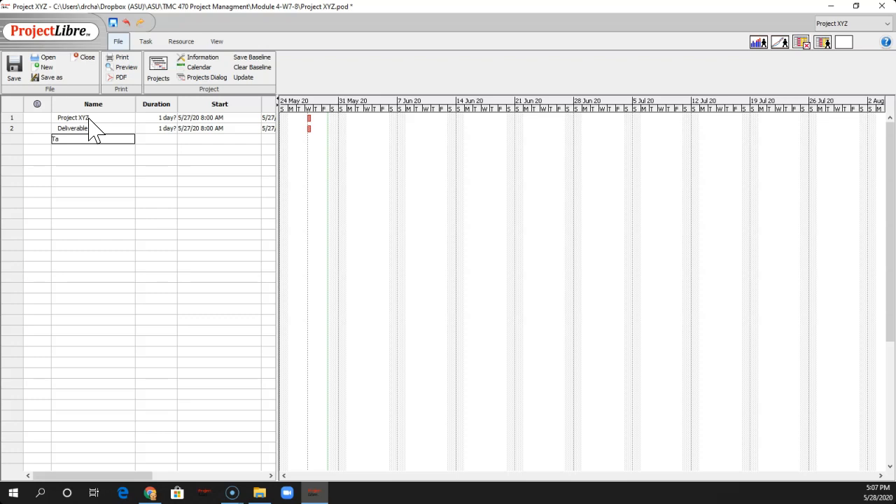
text(sk)
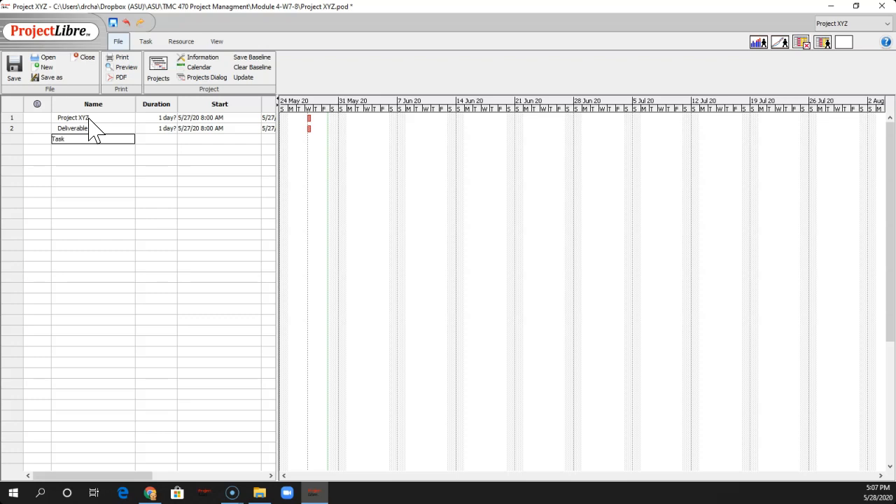
text(Task A)
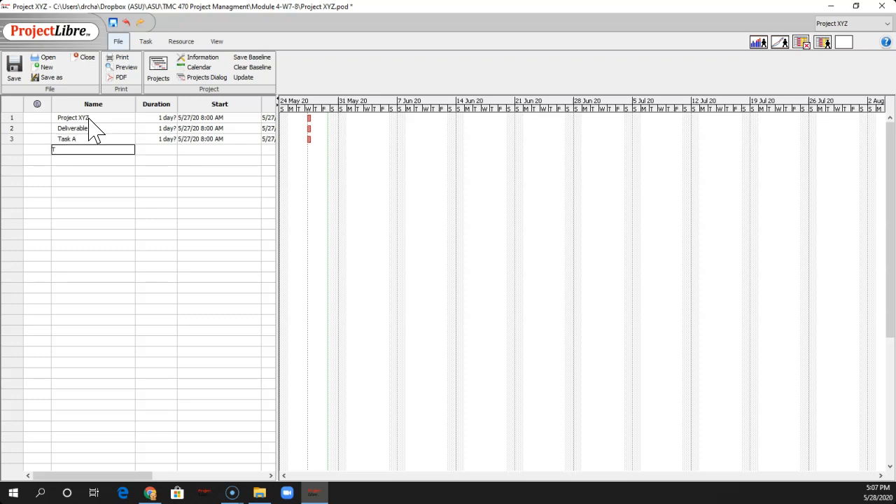
text(ask B)
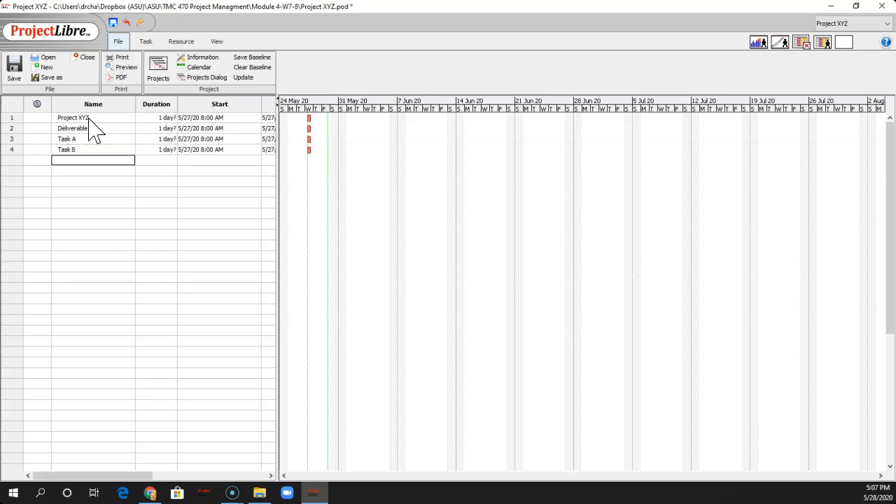
- Add Deliverable 2 followed by Task C, Task D and Task E
text(Deliverable 2)
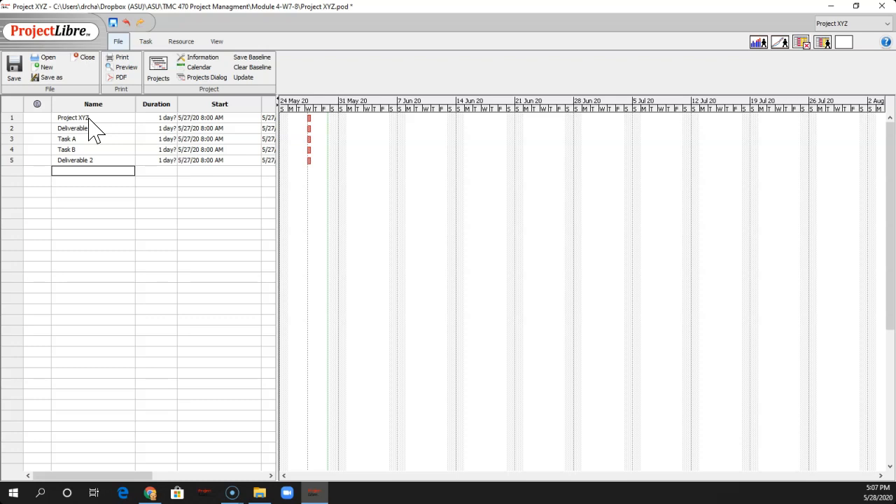
text(Task)
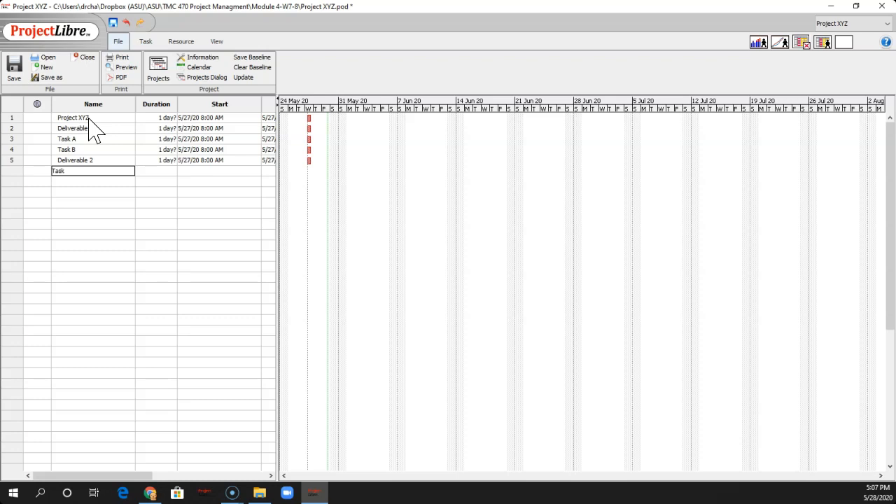
text(Task C)
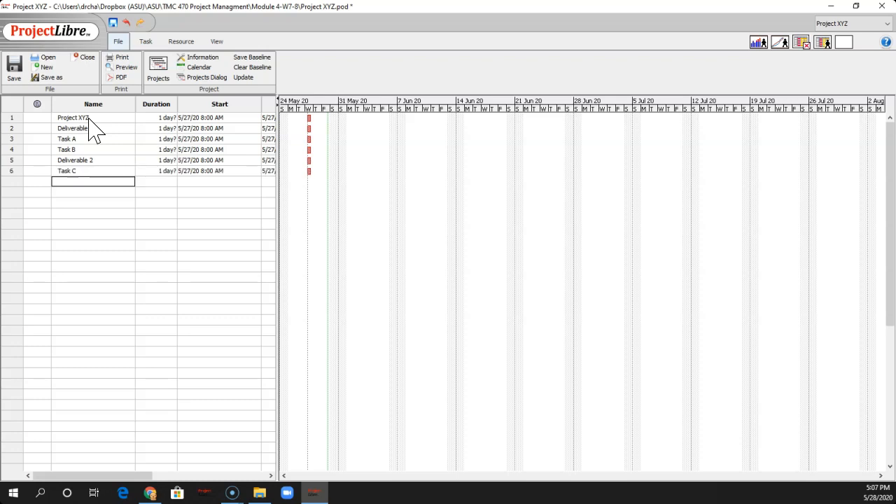
text(Task D)
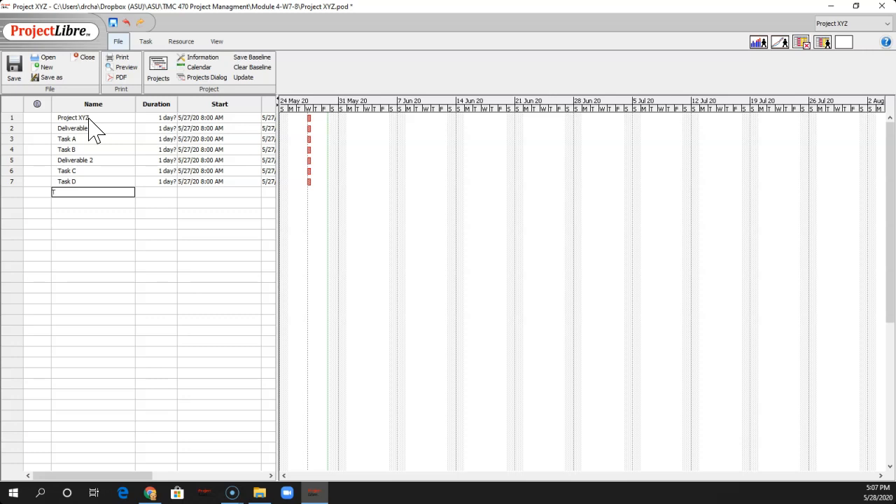
text(Task E)
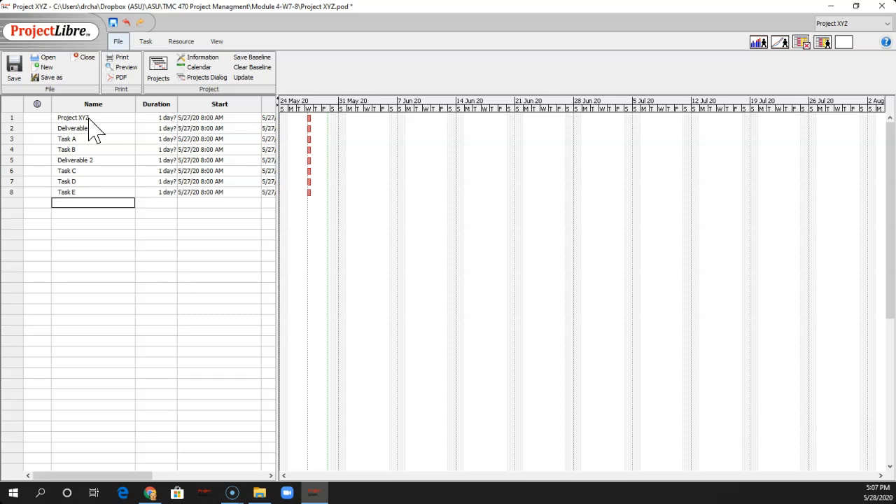
click(74, 117)
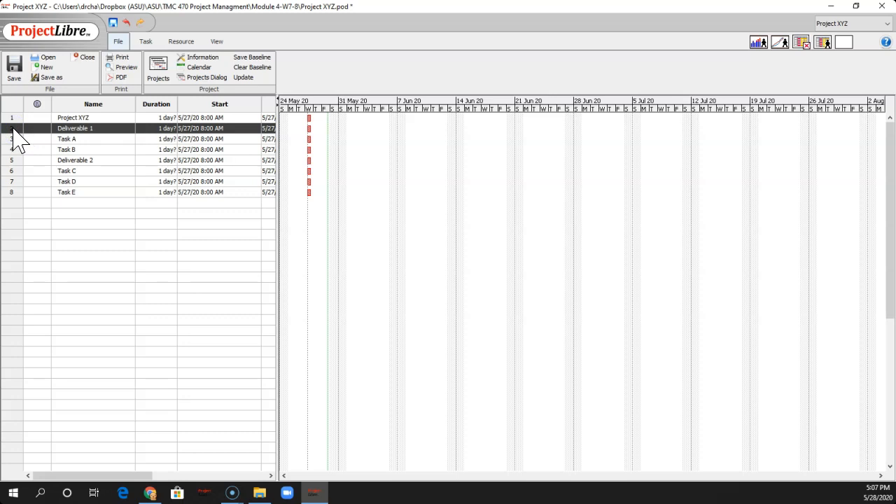
- Indent rows 2–8 under Project XYZ, then Tasks A–B and Tasks C–E under their deliverables
click(146, 41)
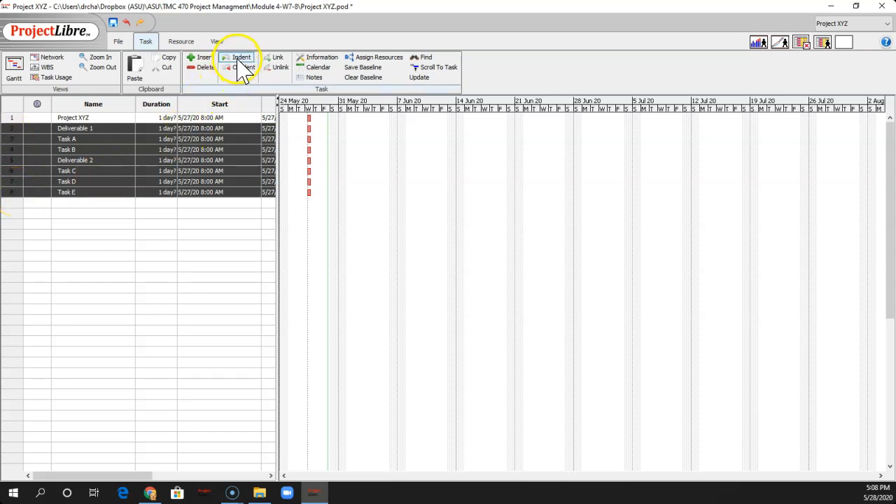
click(241, 62)
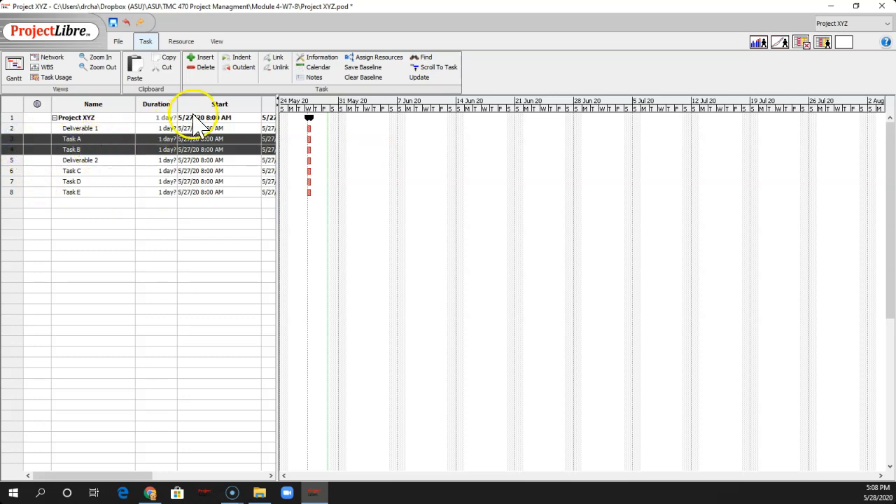
click(241, 57)
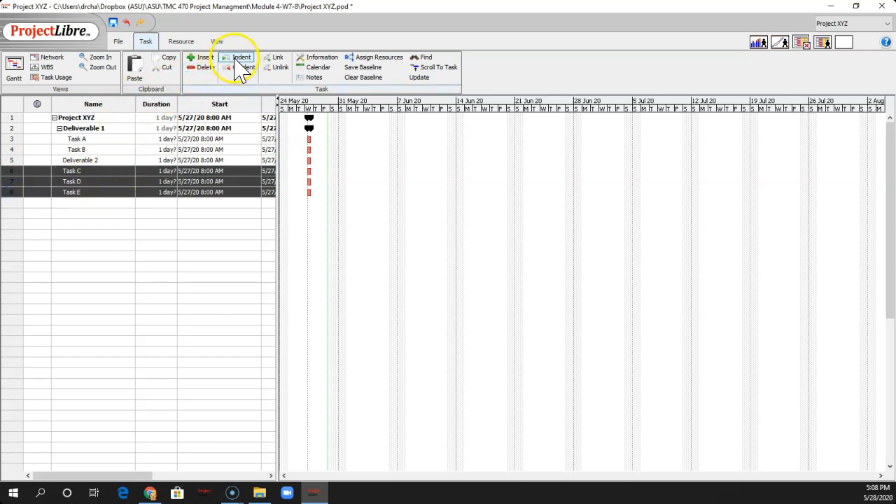
click(241, 58)
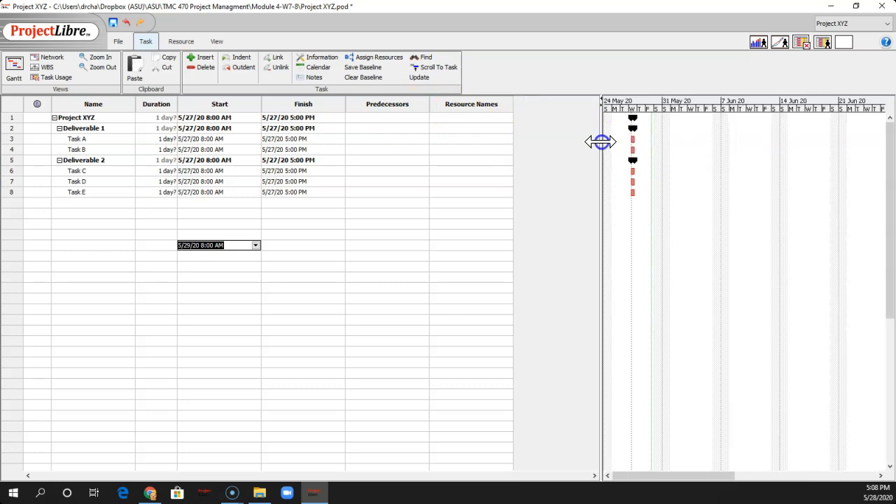
- Enter predecessors 3, 4, 6 and '6,7' so Task E follows Tasks C and D
drag(601, 142, 515, 146)
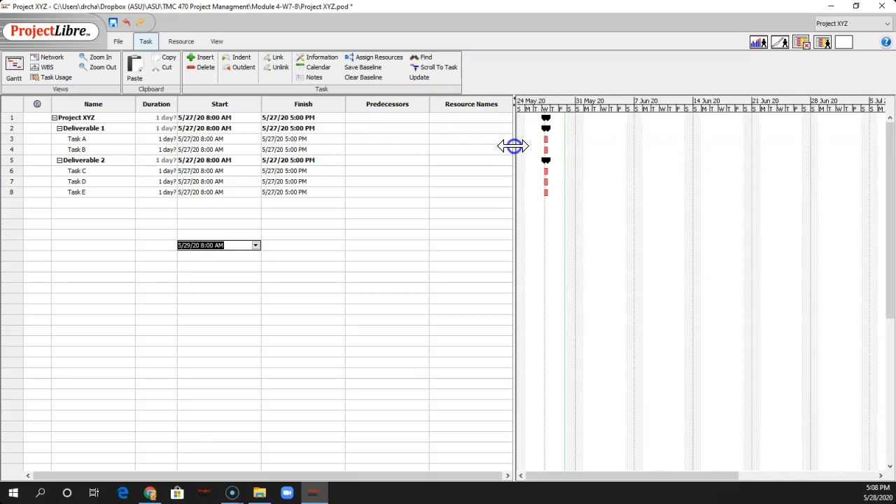
mouse_move(382, 143)
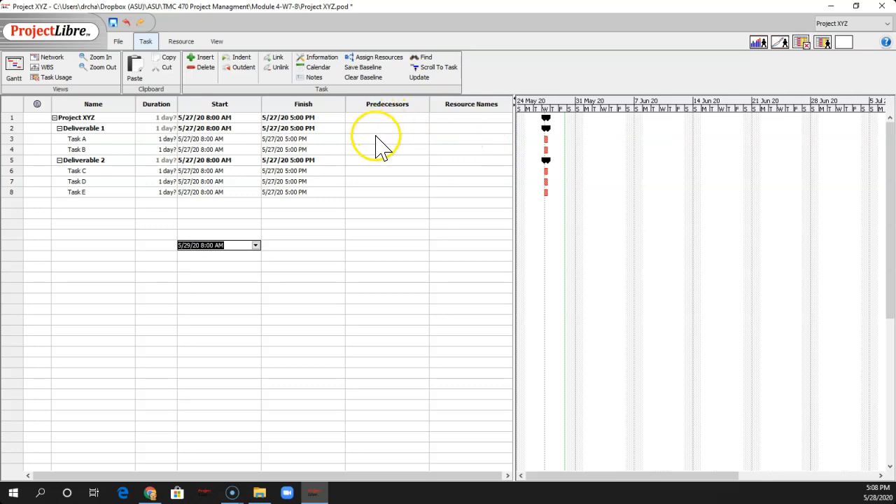
click(387, 149)
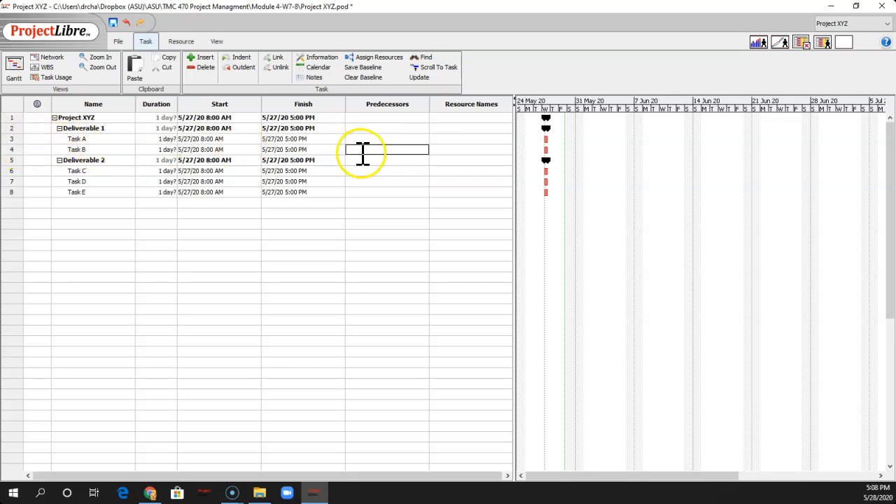
text(3)
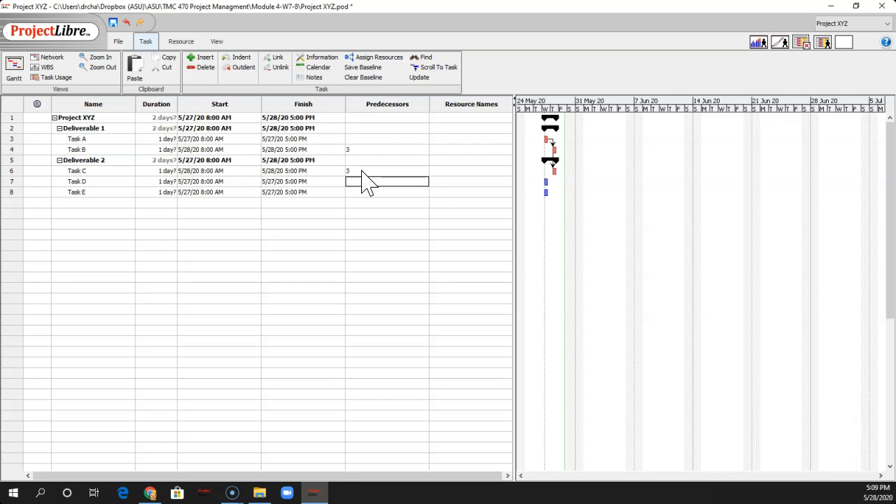
text(4)
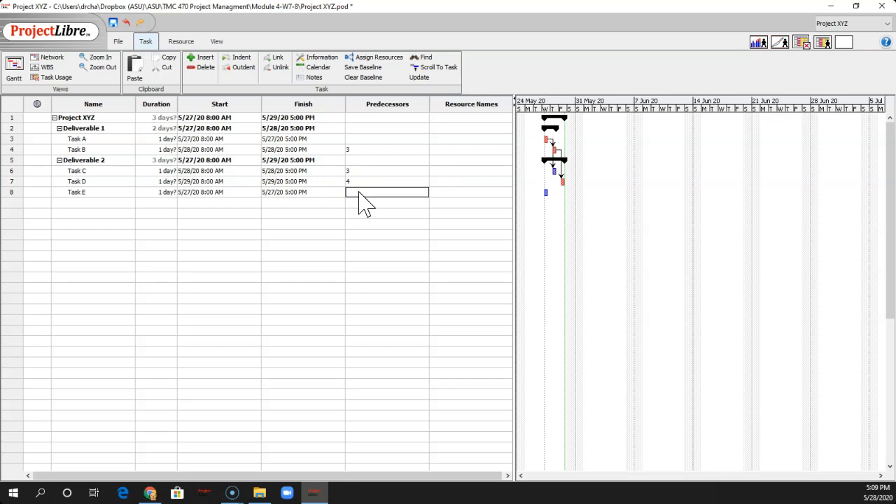
text(6)
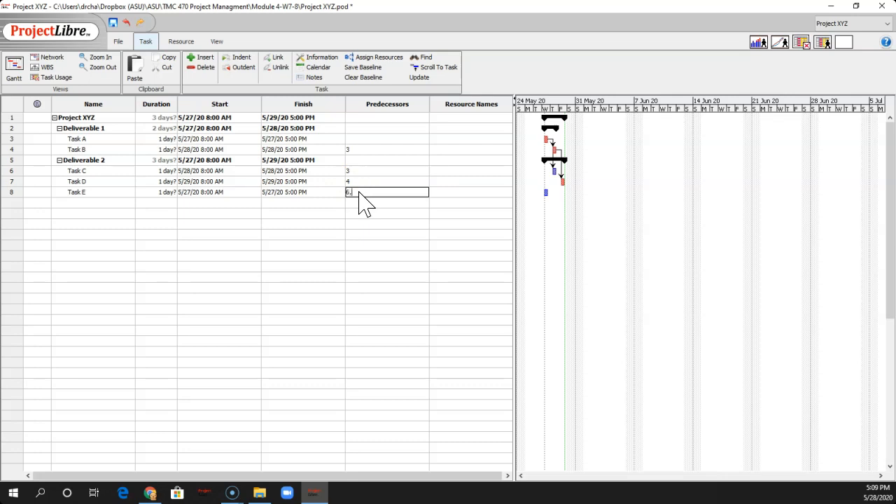
text(6,7)
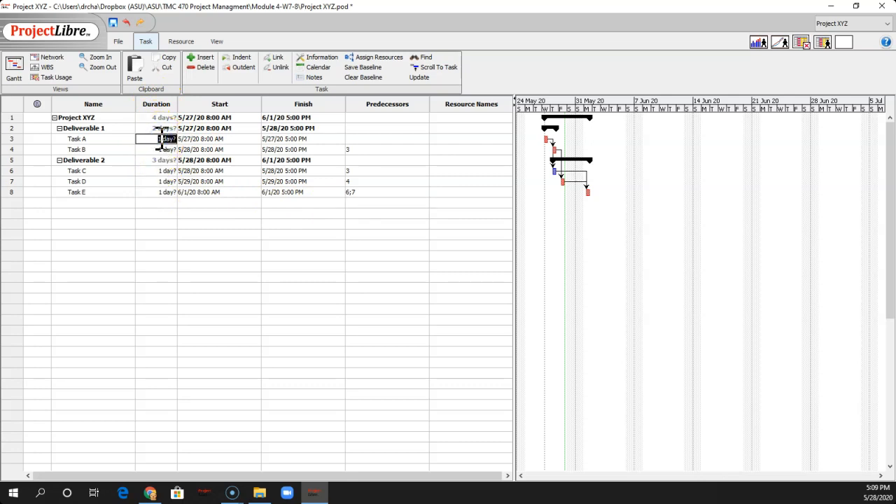
- Enter durations: Task A 5, B 8, C 4, D 5, E 3 days
text(5)
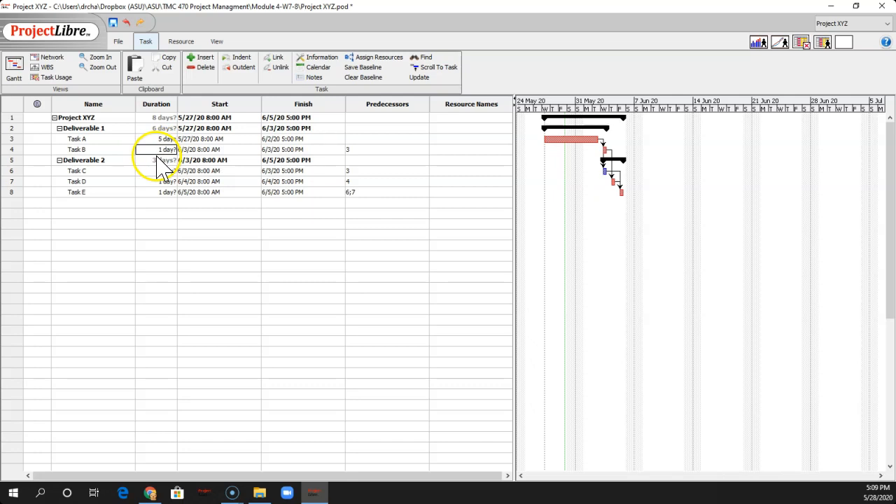
click(168, 149)
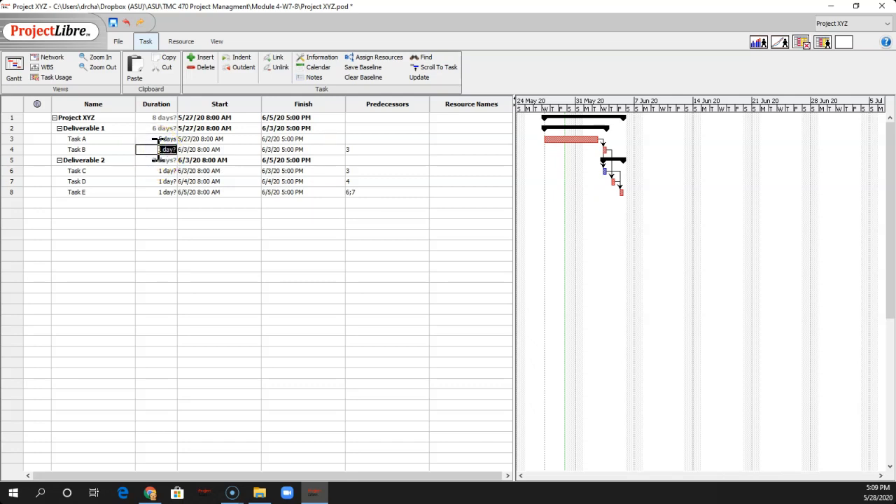
text(8 days)
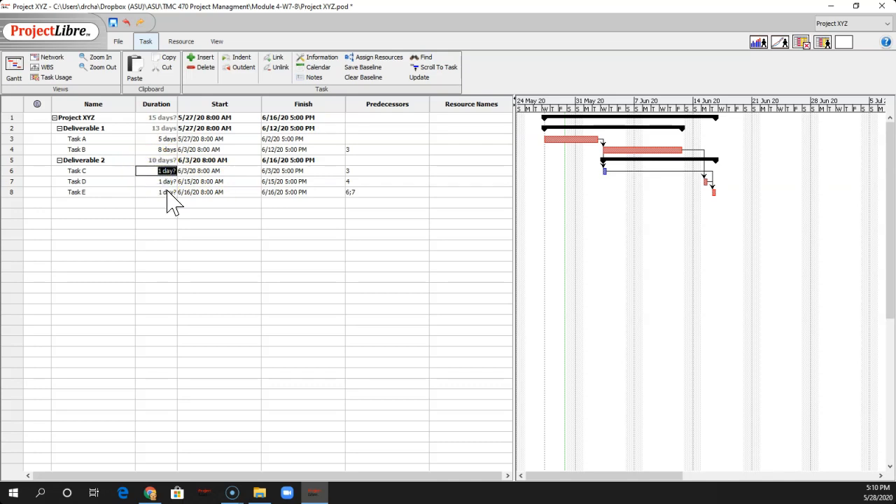
text(4 days)
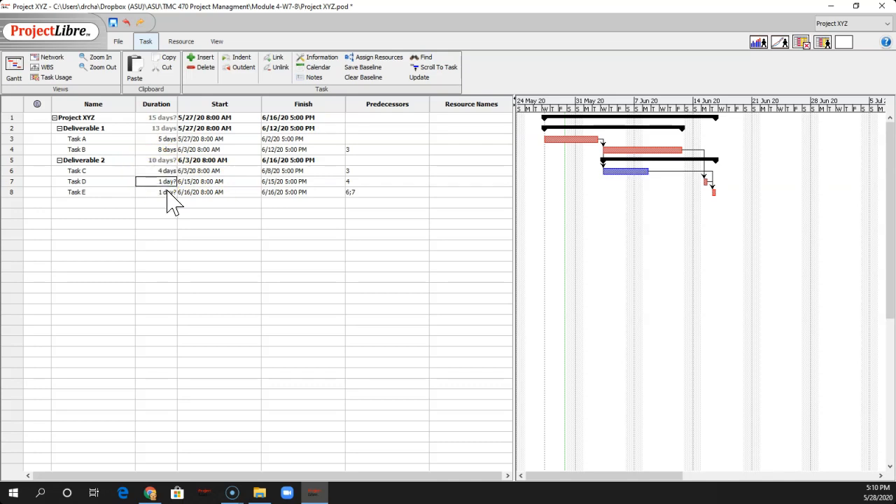
text(5)
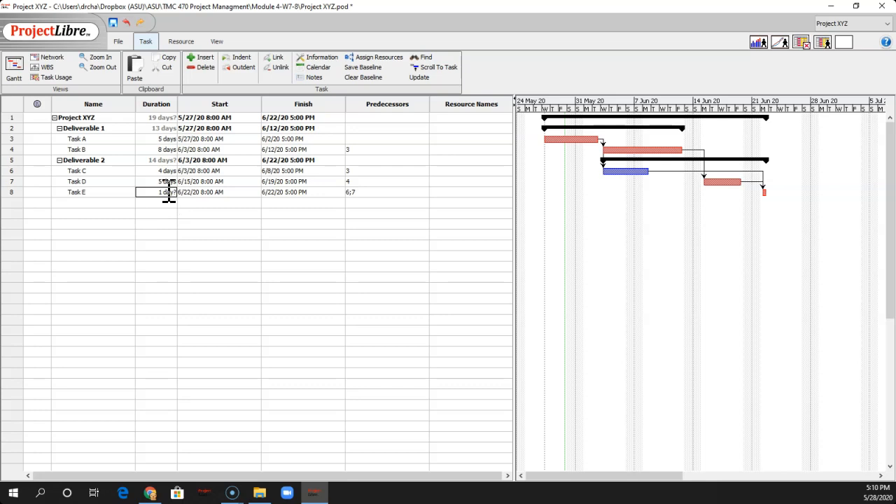
text(3 days)
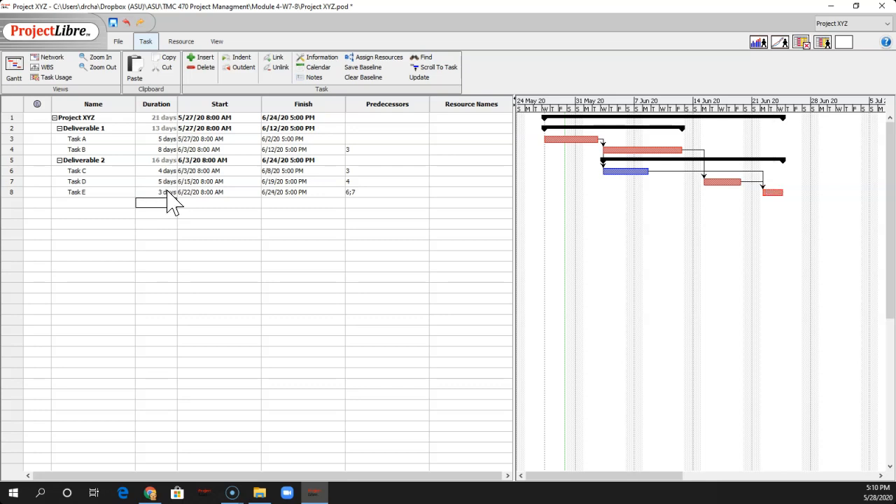
mouse_move(459, 192)
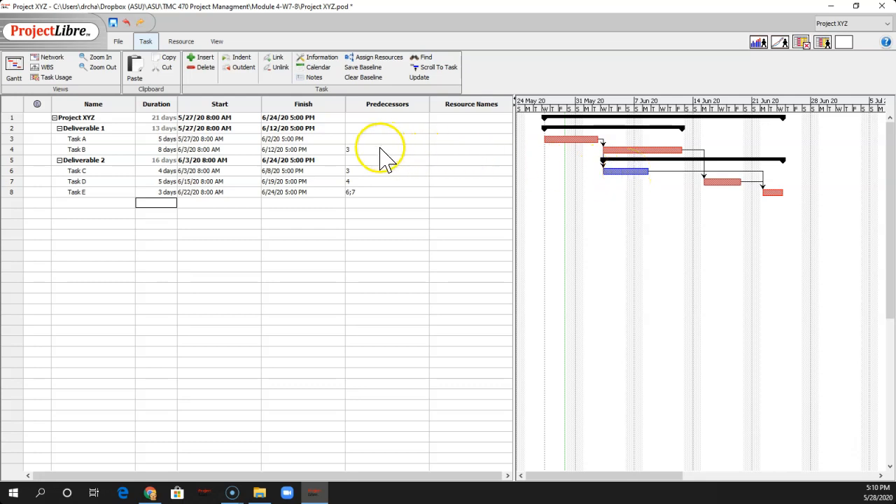
click(387, 149)
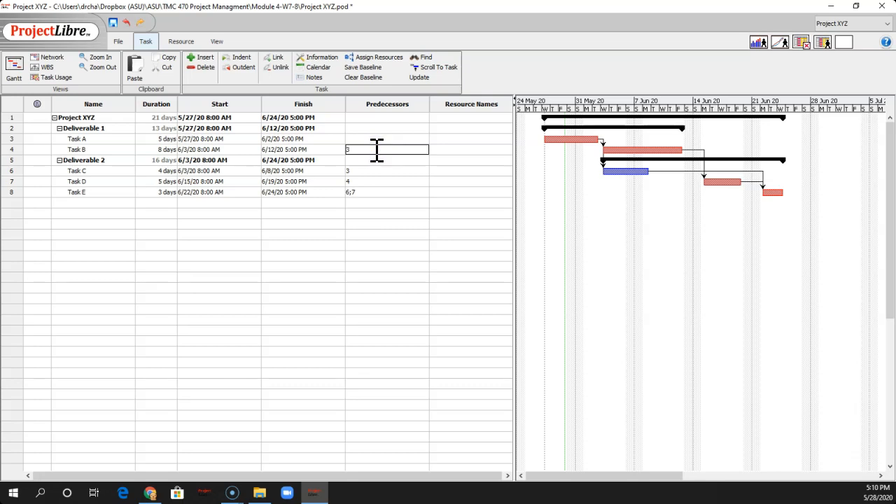
text(FF)
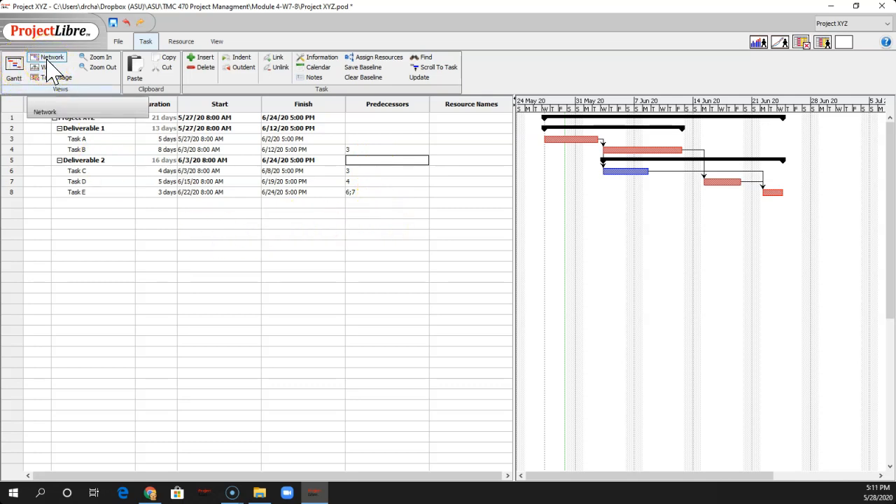
- View the Network diagram, then switch to the WBS chart
click(52, 57)
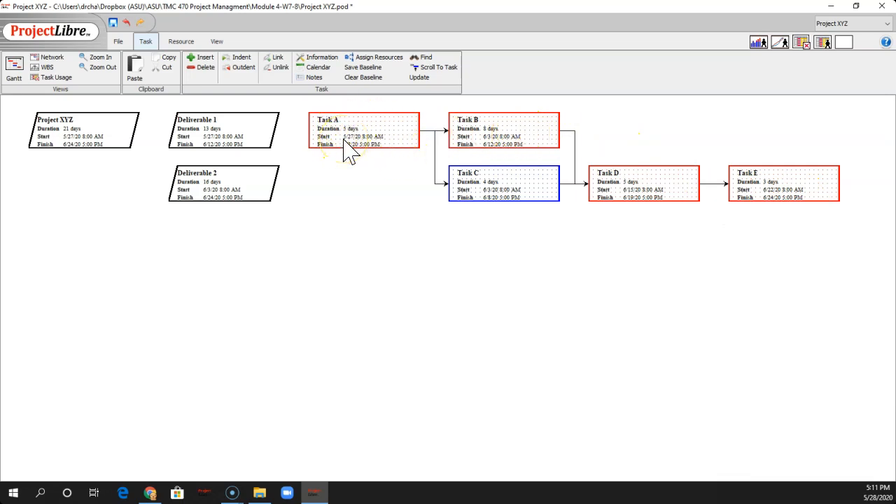
mouse_move(114, 115)
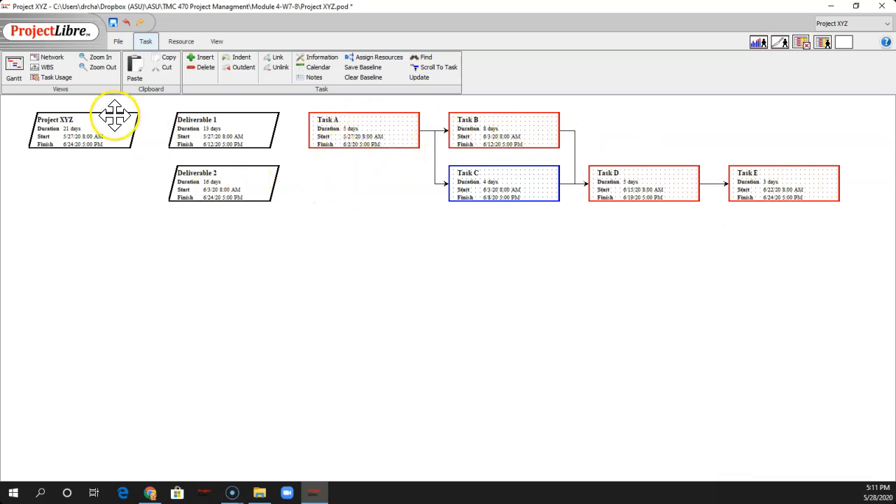
click(47, 67)
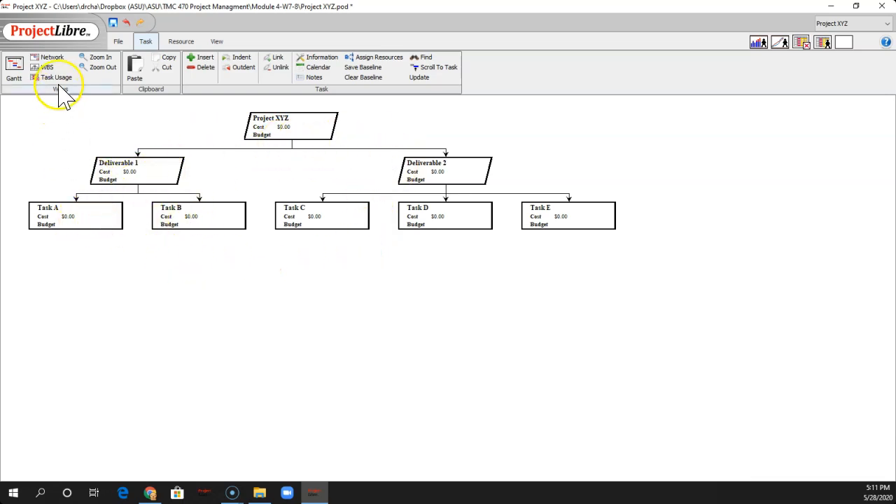
- View Task Usage hours, then switch back to the Gantt view
click(56, 77)
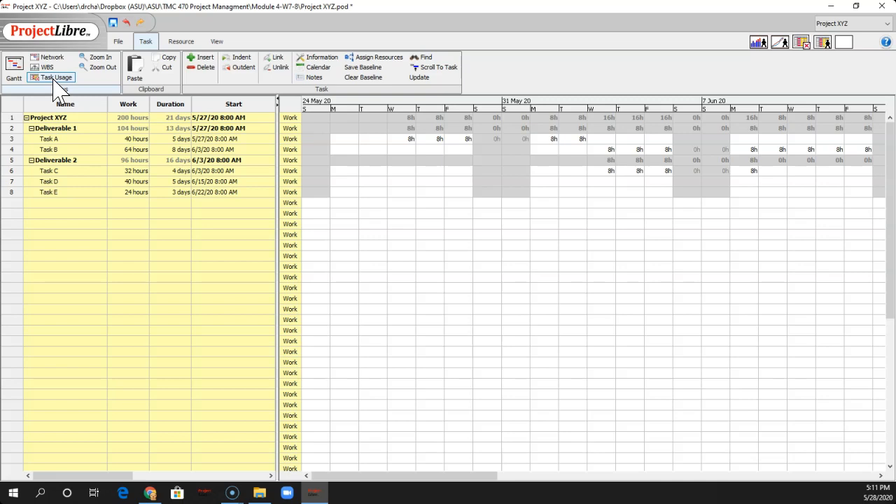
click(13, 67)
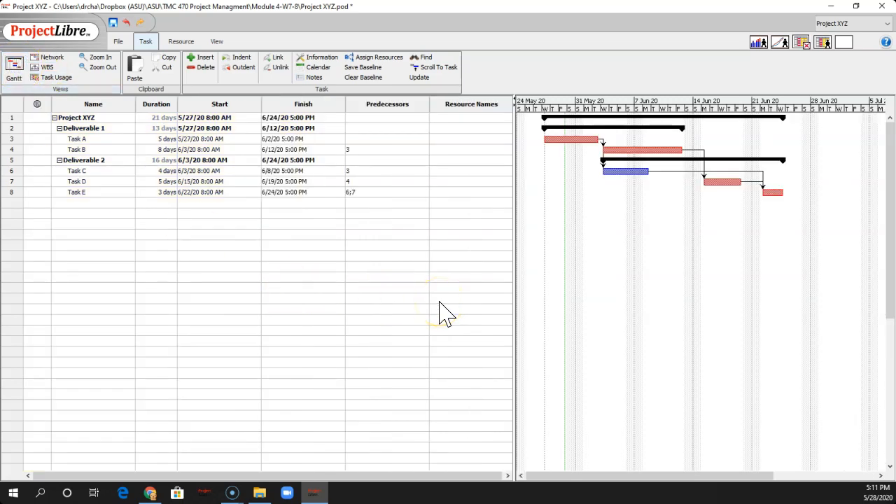
mouse_move(375, 252)
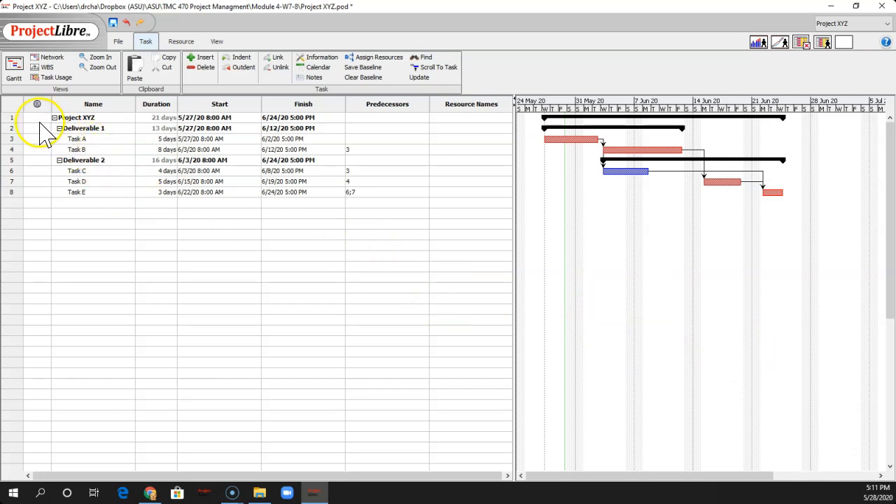
click(37, 117)
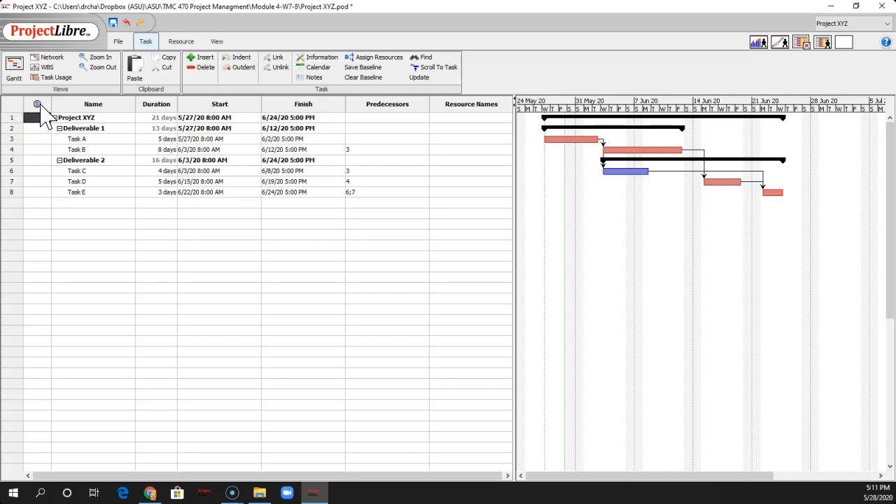
mouse_move(608, 221)
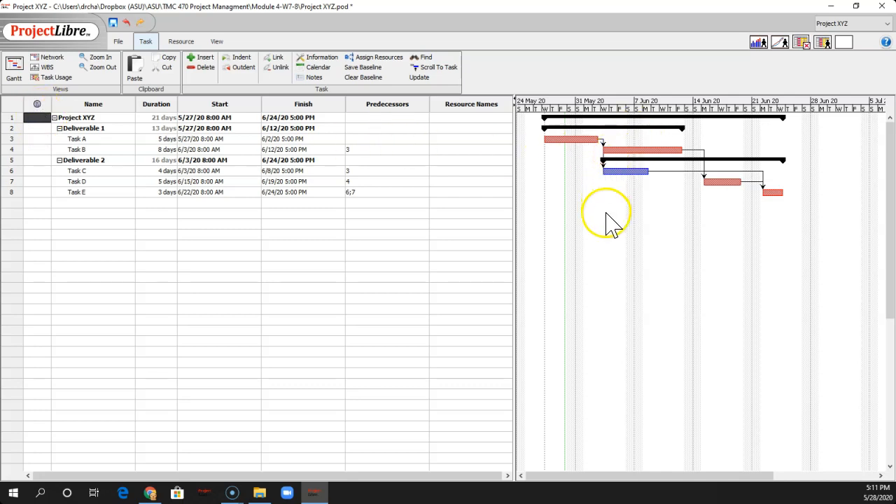
mouse_move(378, 168)
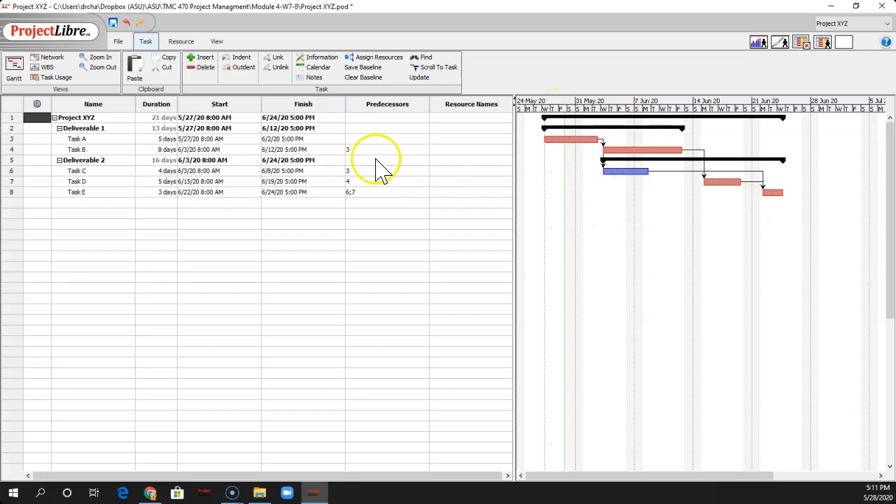